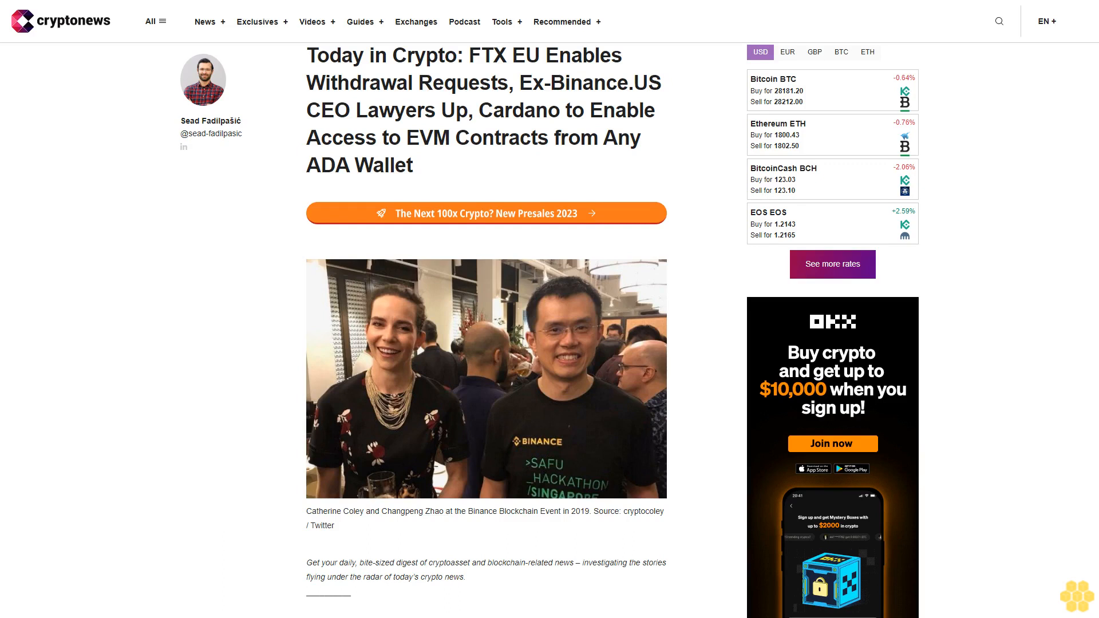
scroll(down, 3)
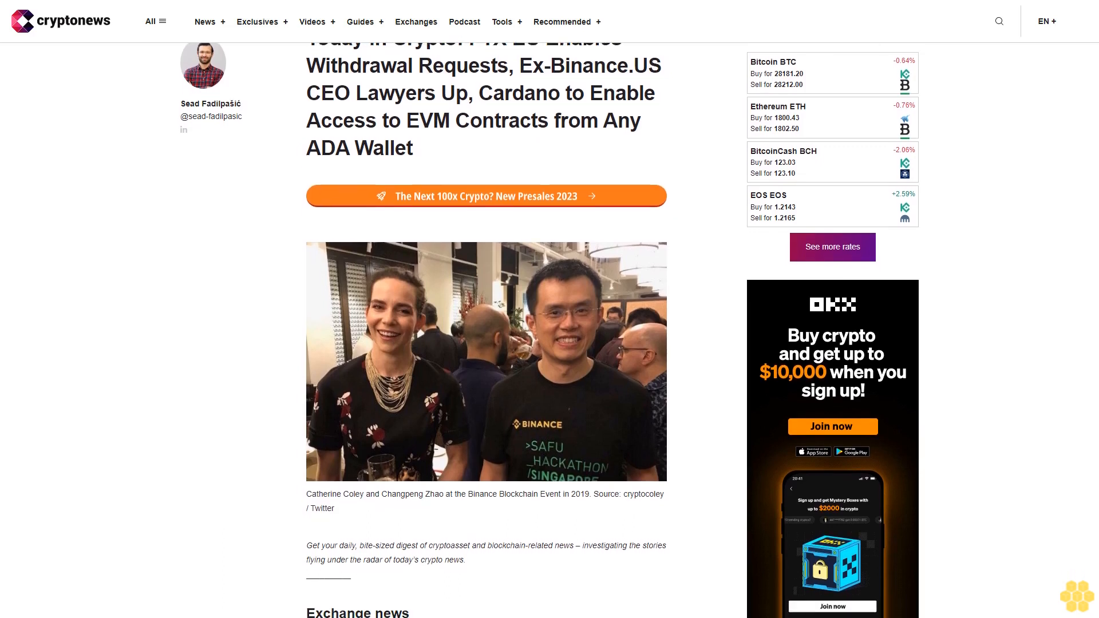
scroll(down, 3)
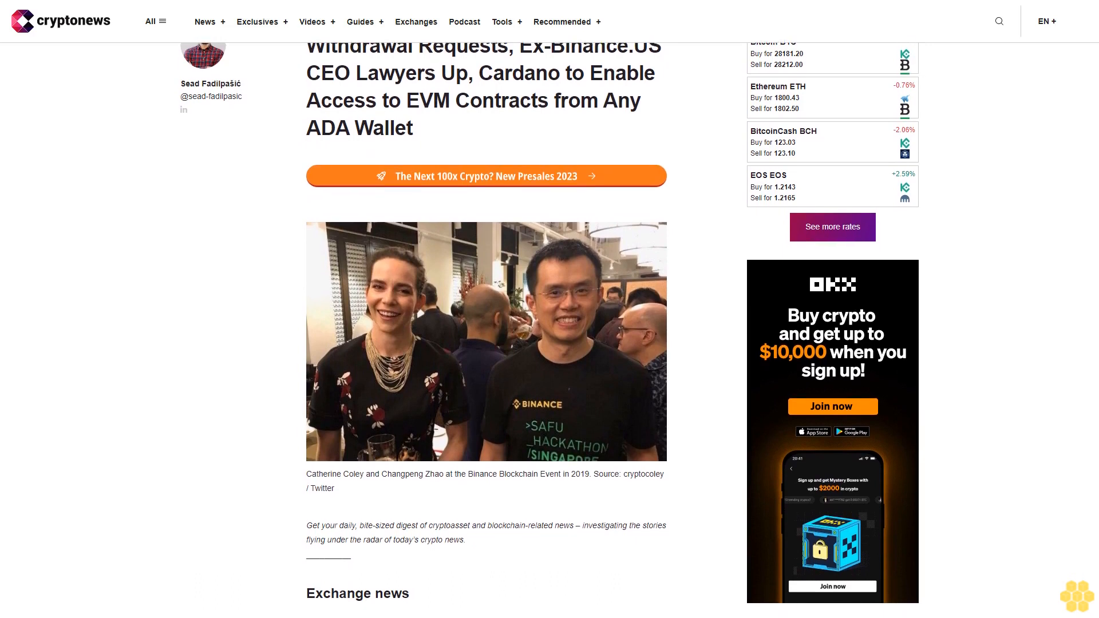
scroll(down, 3)
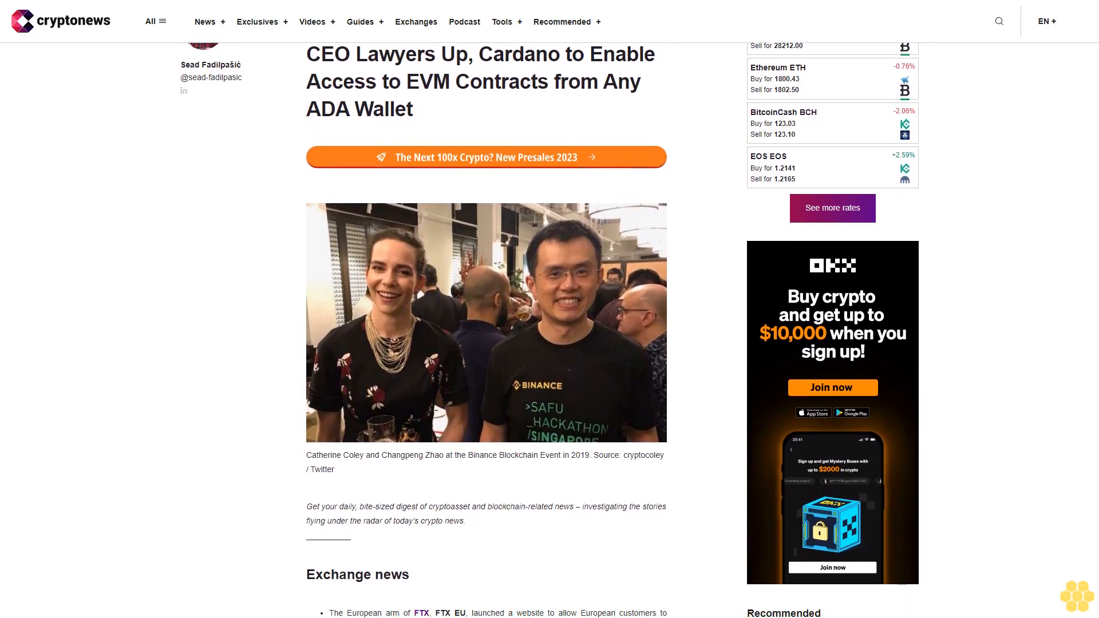
scroll(down, 3)
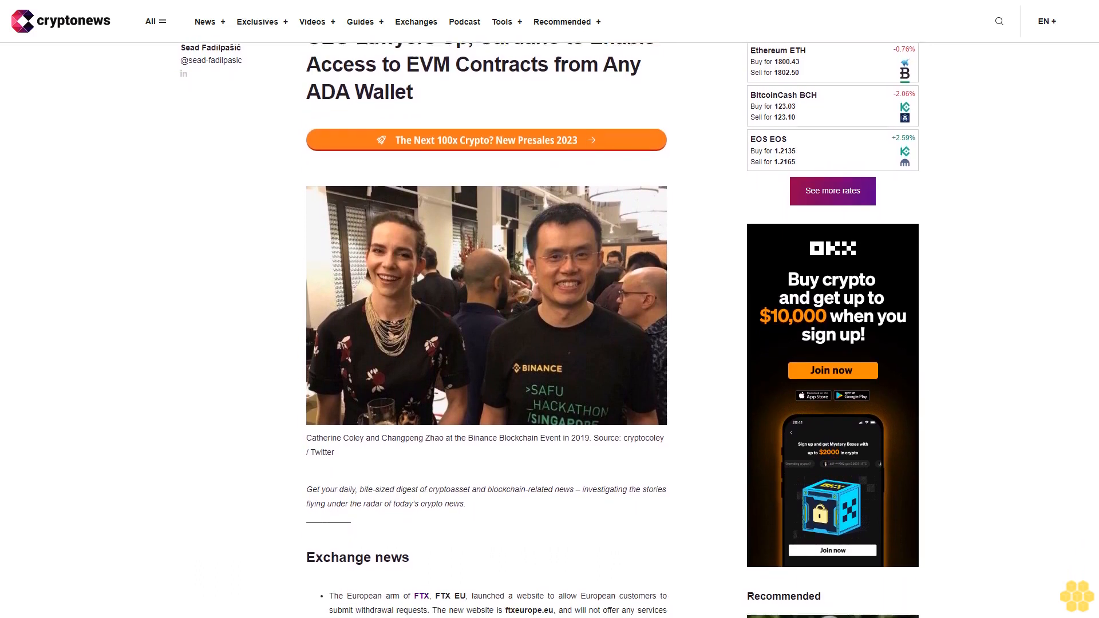
scroll(down, 3)
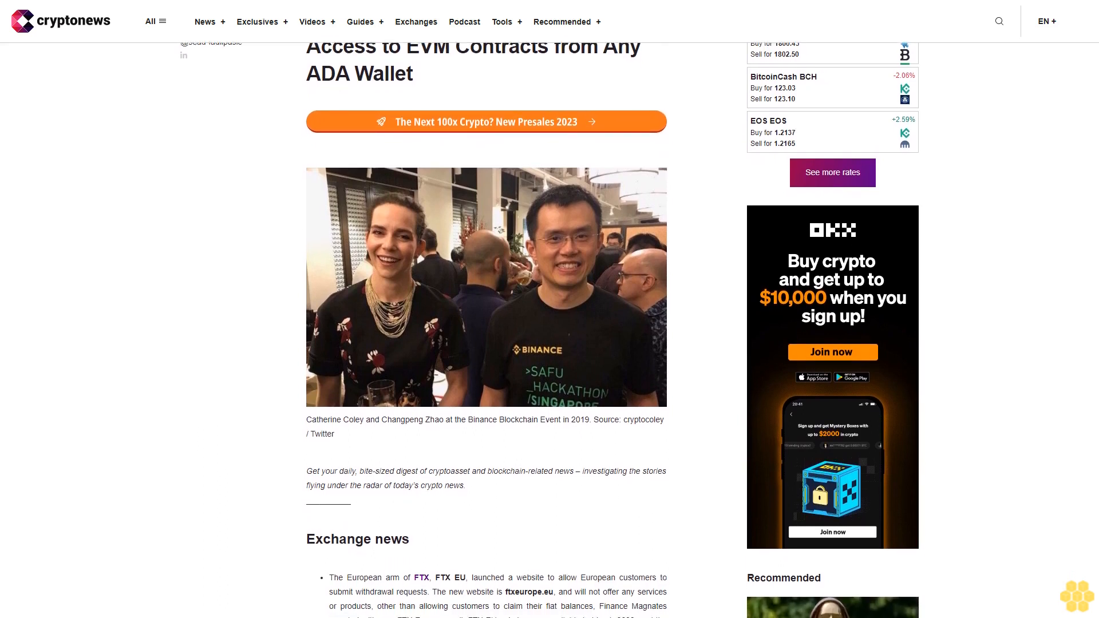
scroll(down, 3)
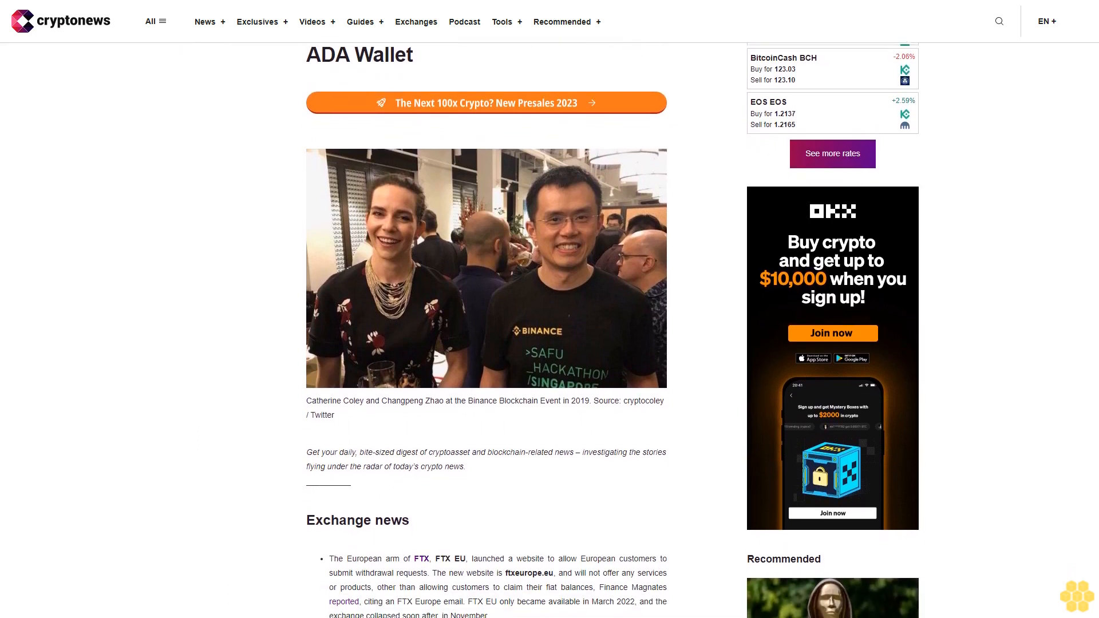
scroll(down, 3)
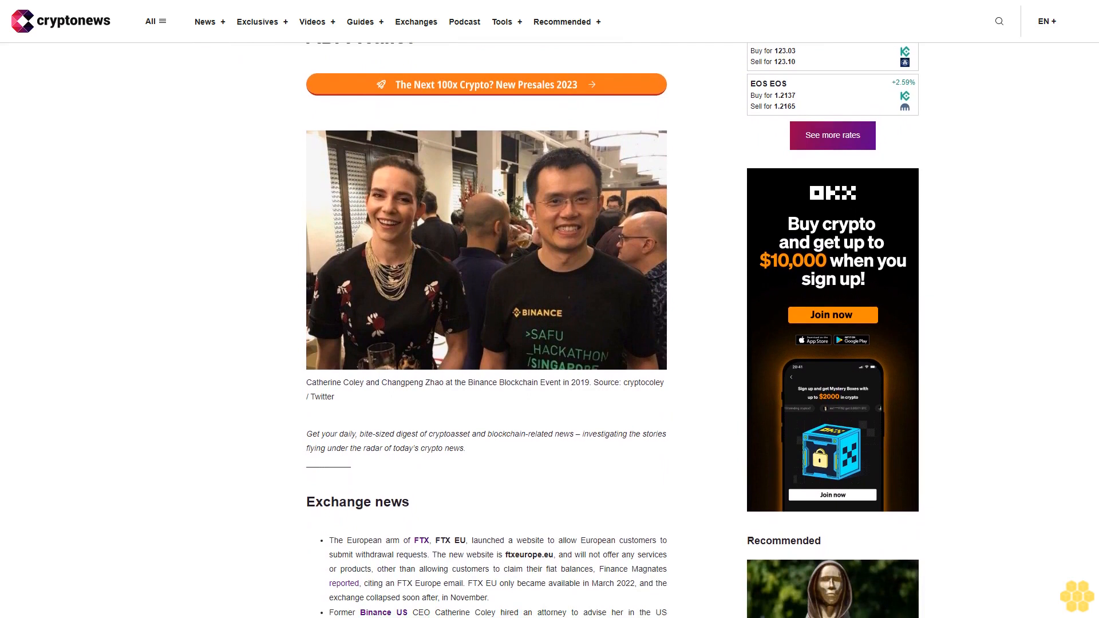
scroll(down, 3)
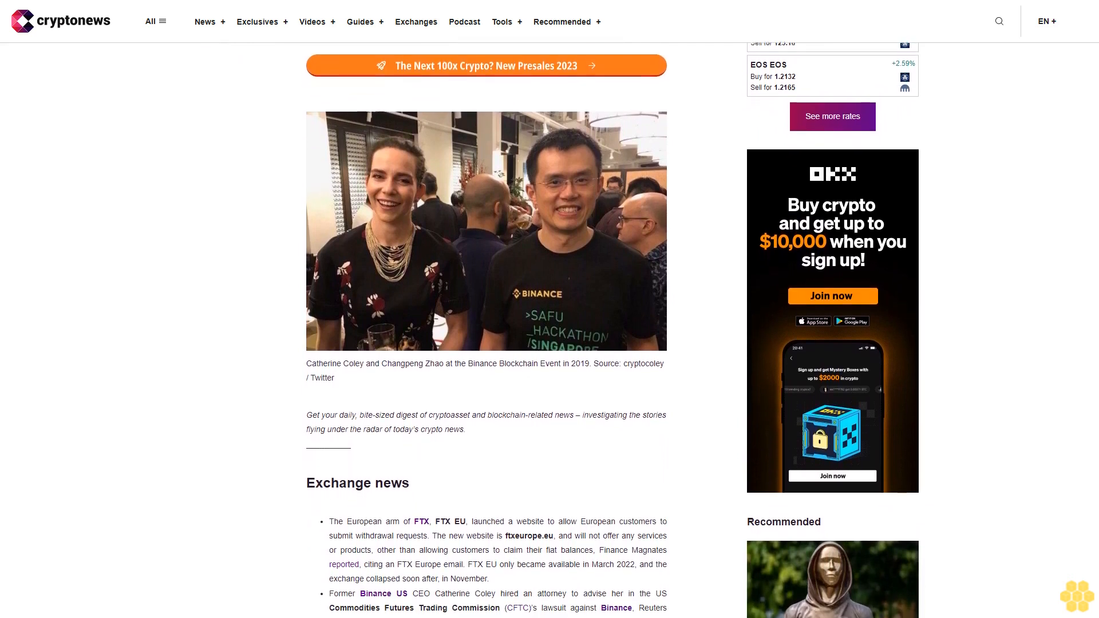
scroll(down, 3)
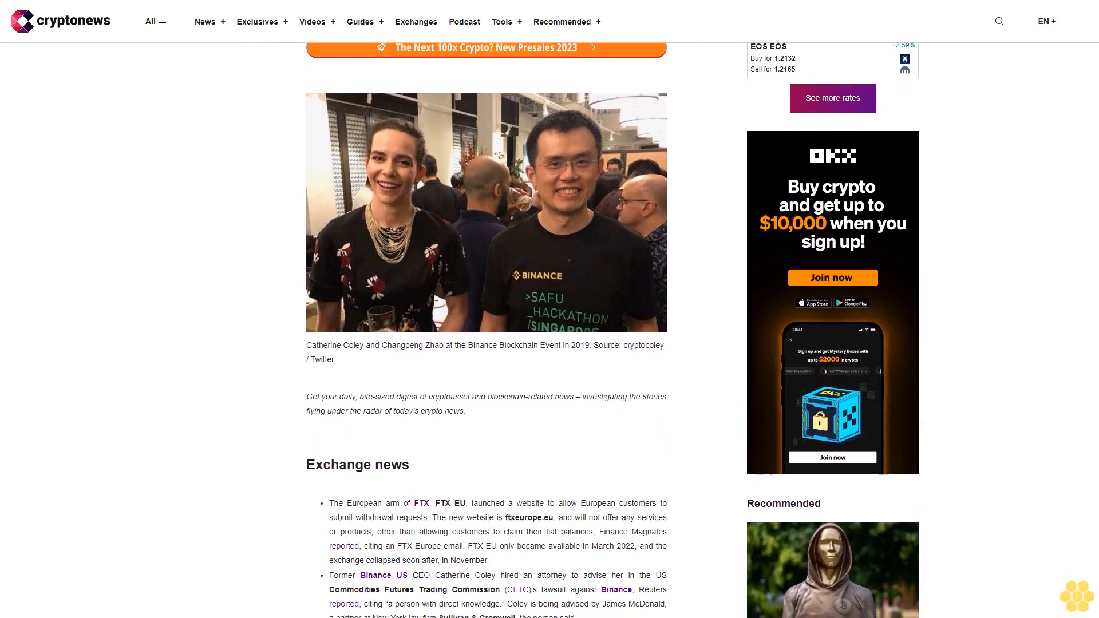
scroll(down, 3)
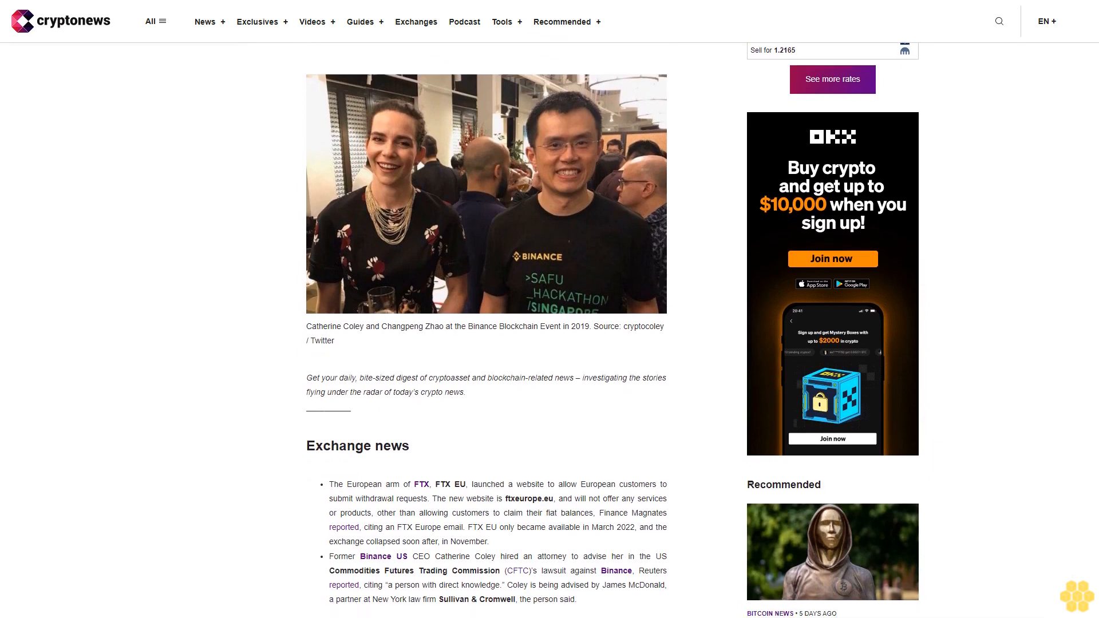
scroll(down, 3)
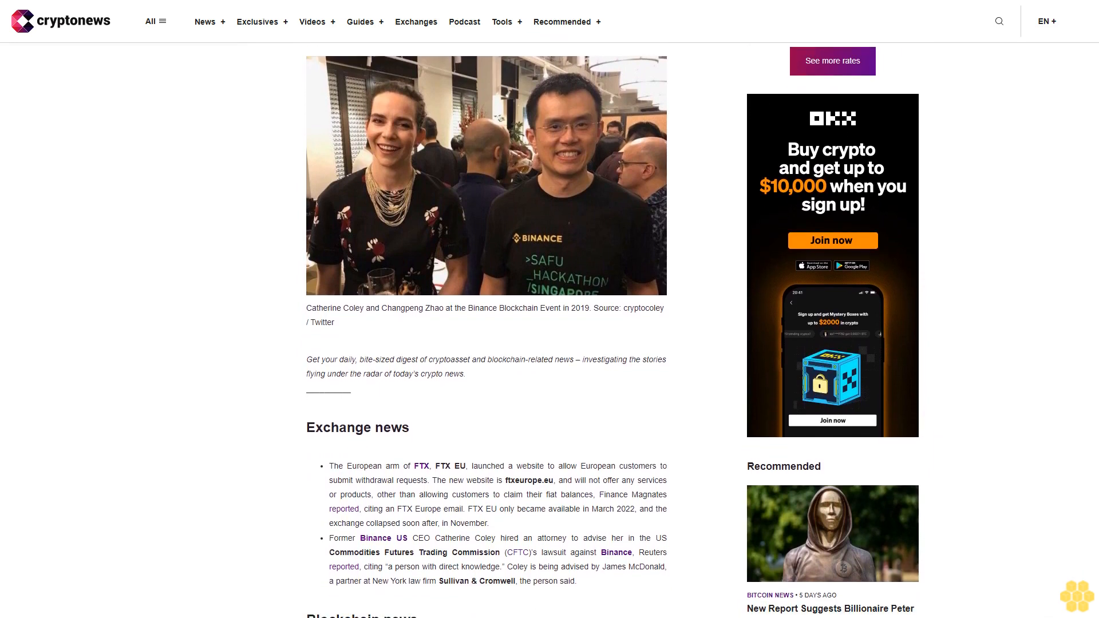
scroll(down, 3)
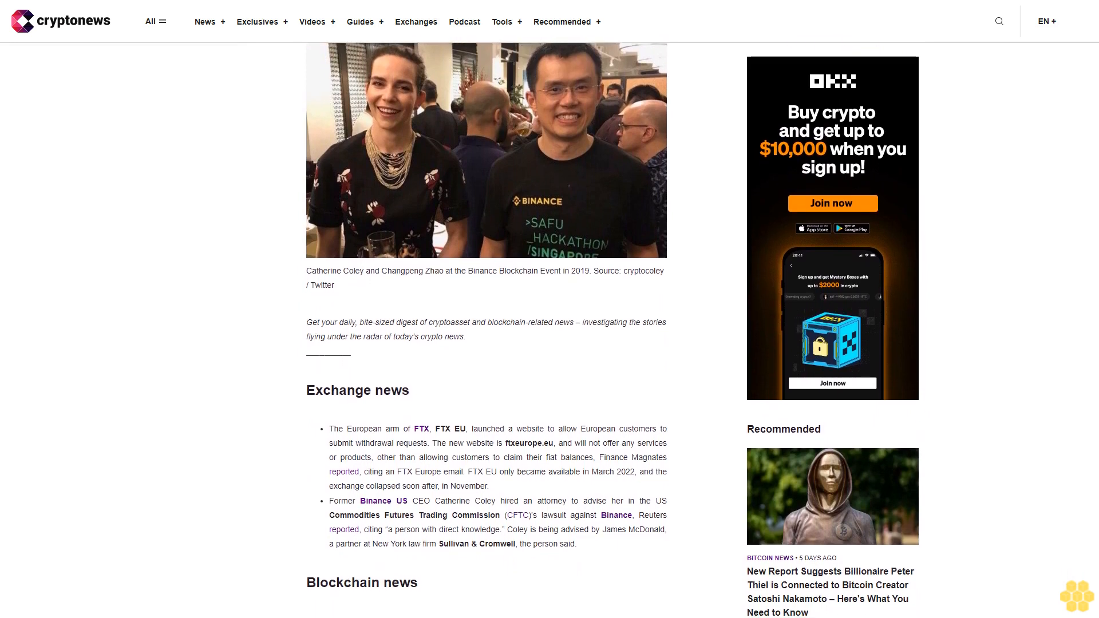
scroll(down, 3)
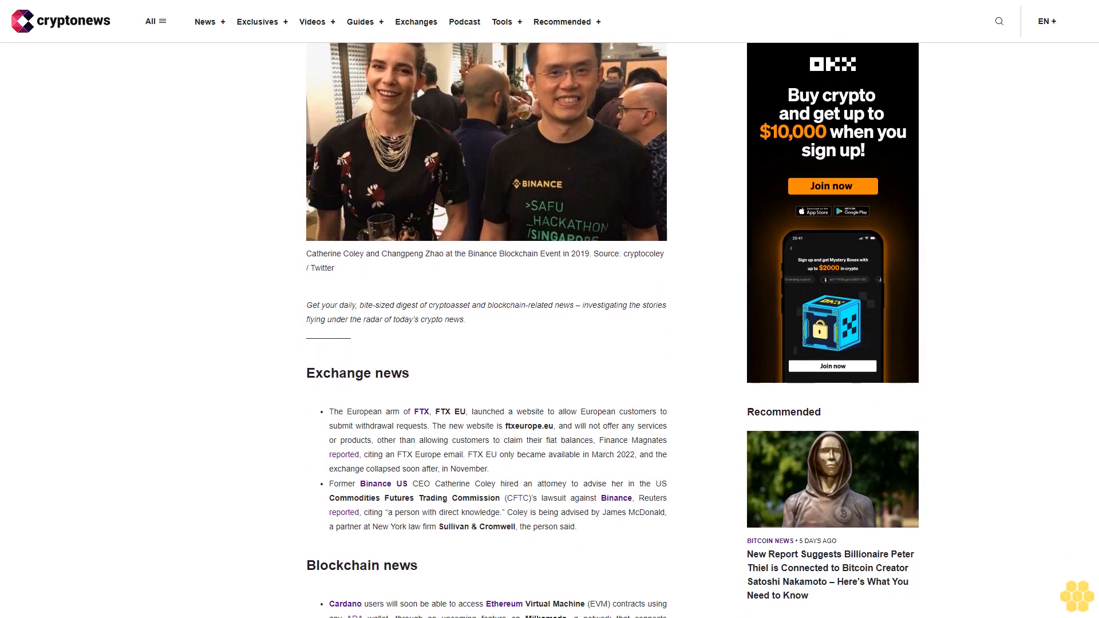
scroll(down, 3)
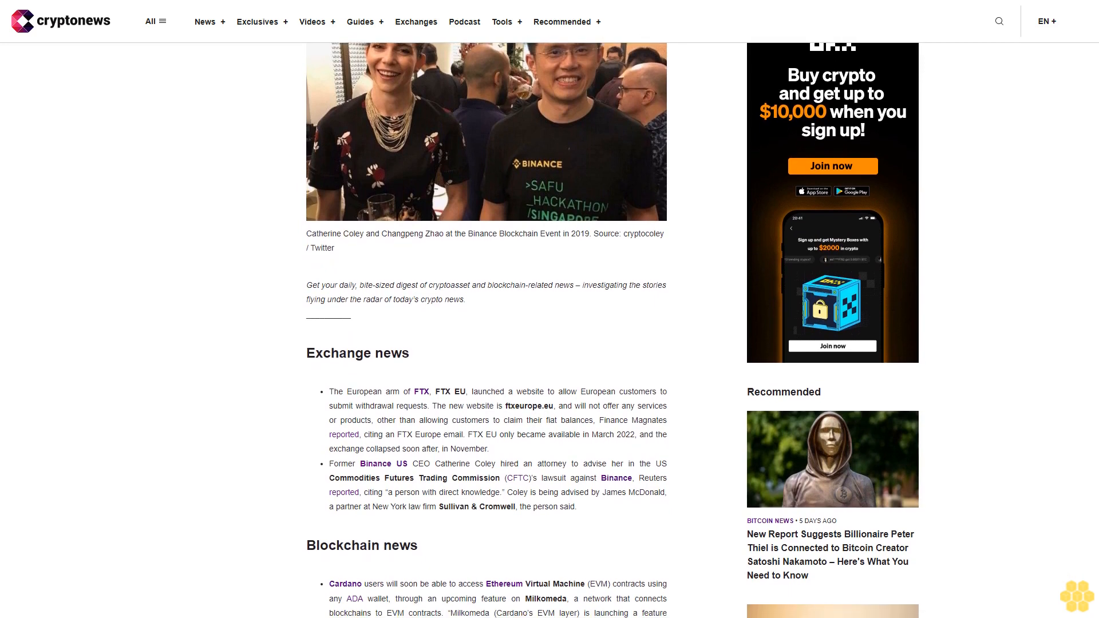
scroll(down, 3)
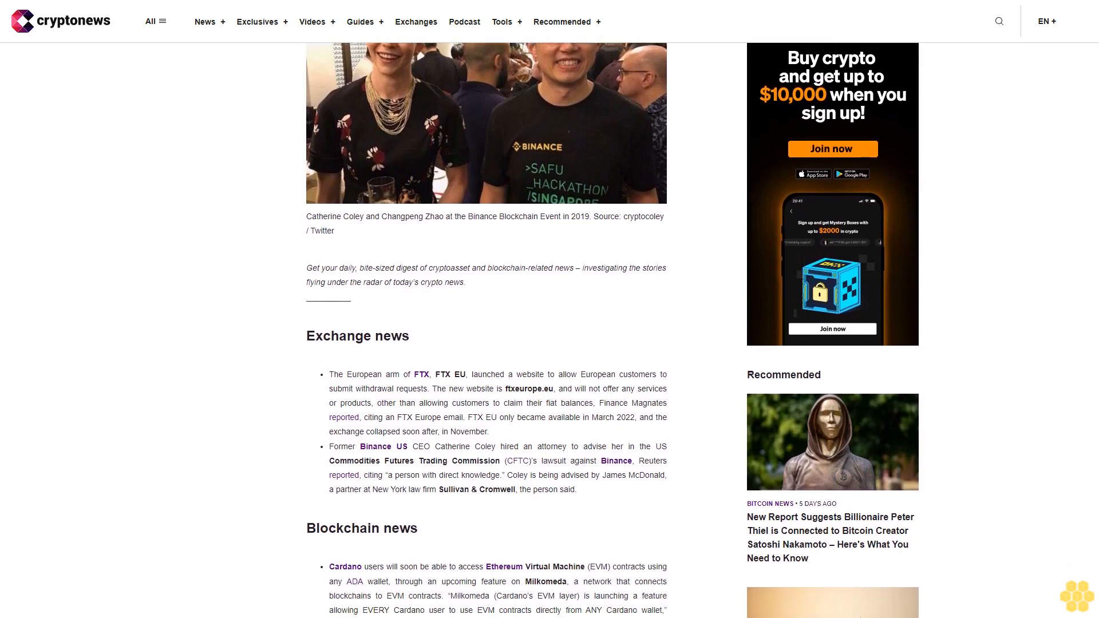
scroll(down, 3)
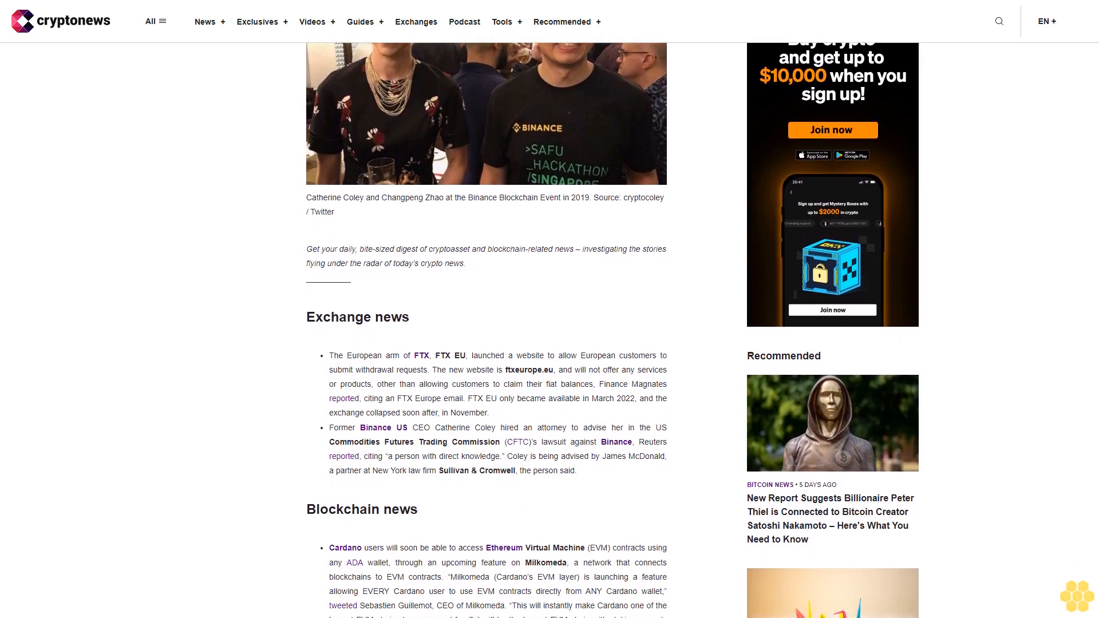
scroll(down, 3)
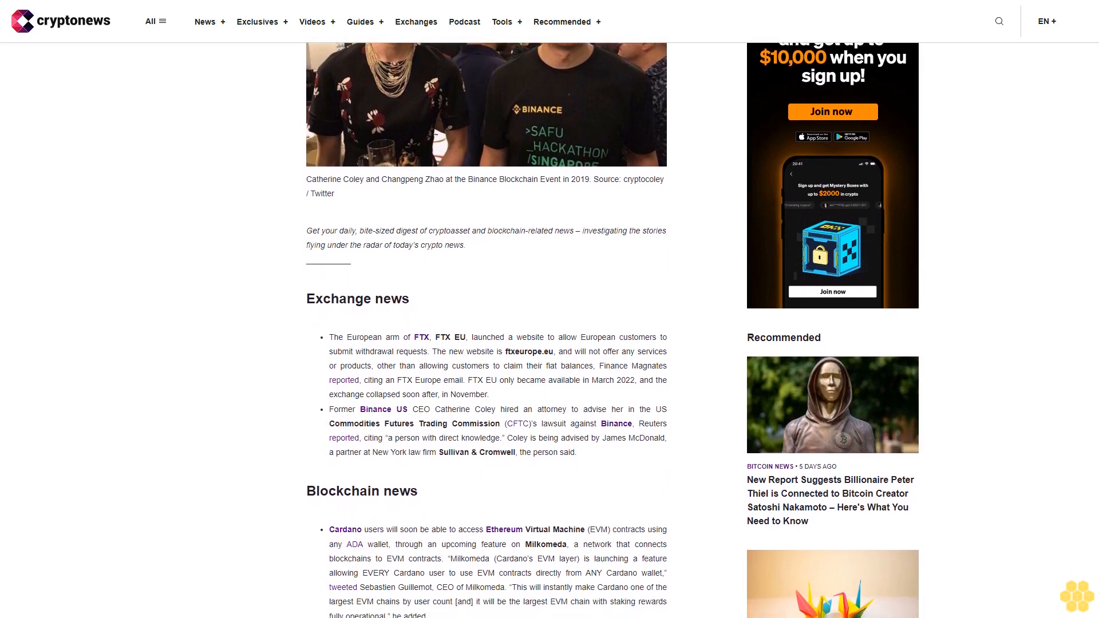
scroll(down, 3)
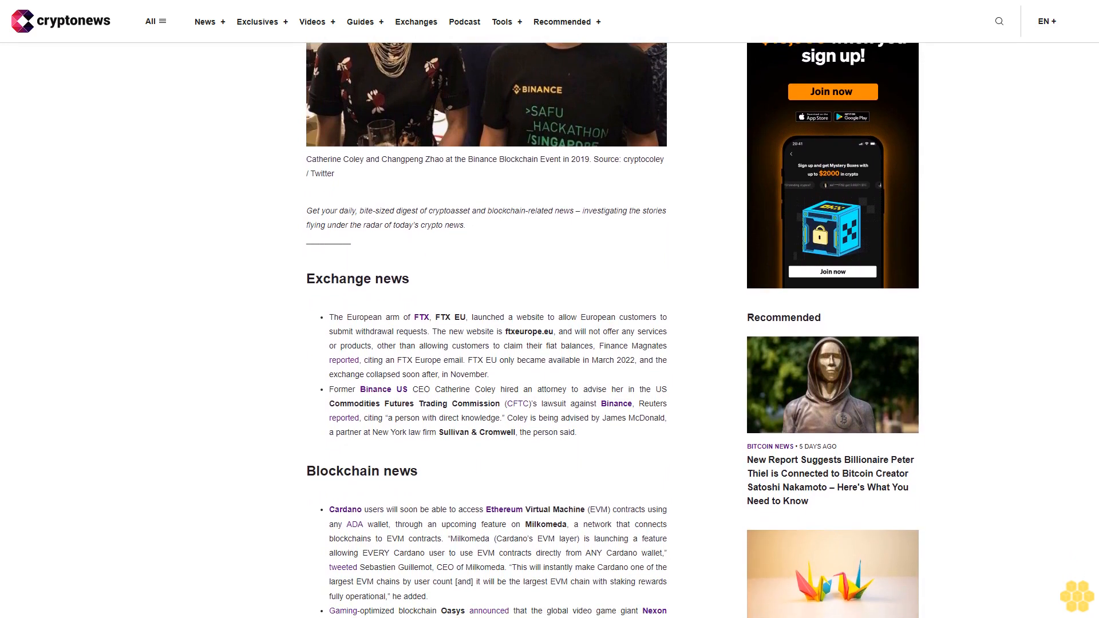
scroll(down, 3)
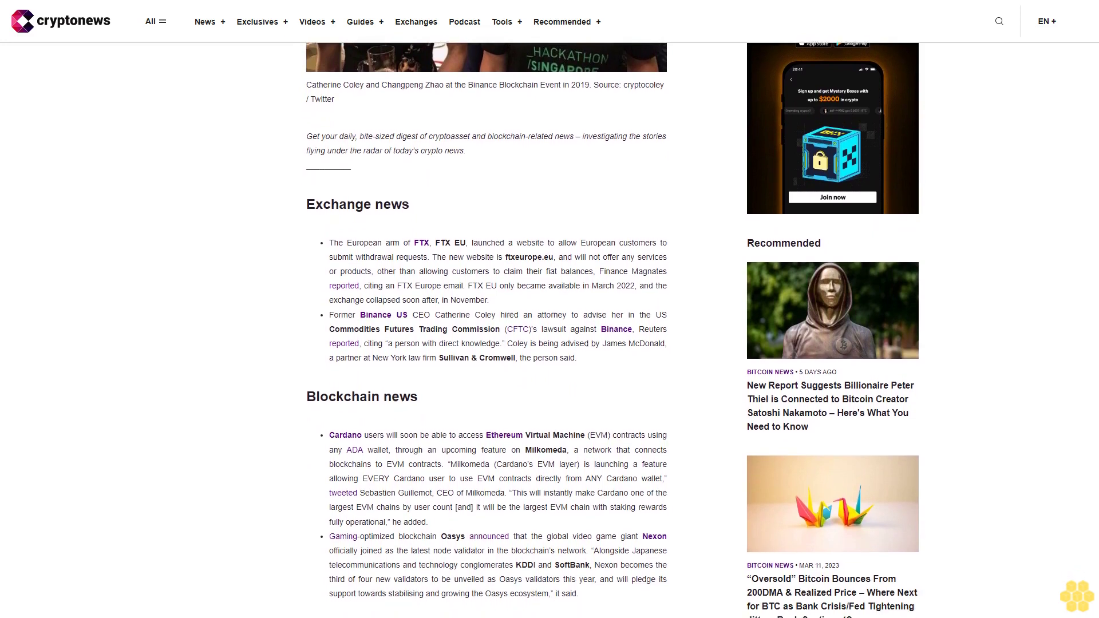
scroll(down, 3)
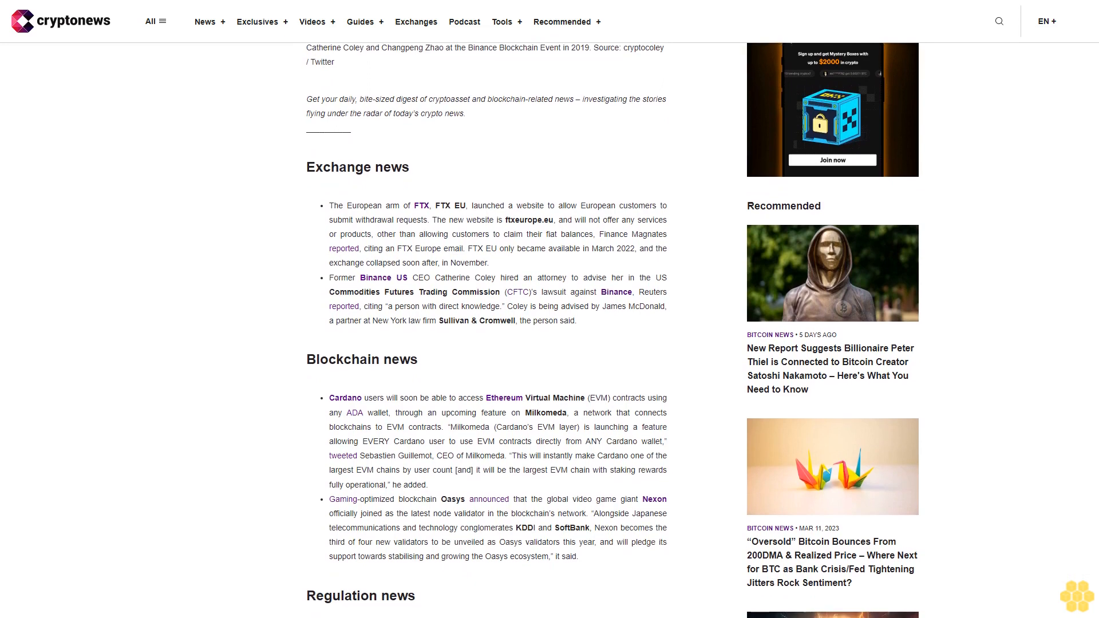
scroll(down, 3)
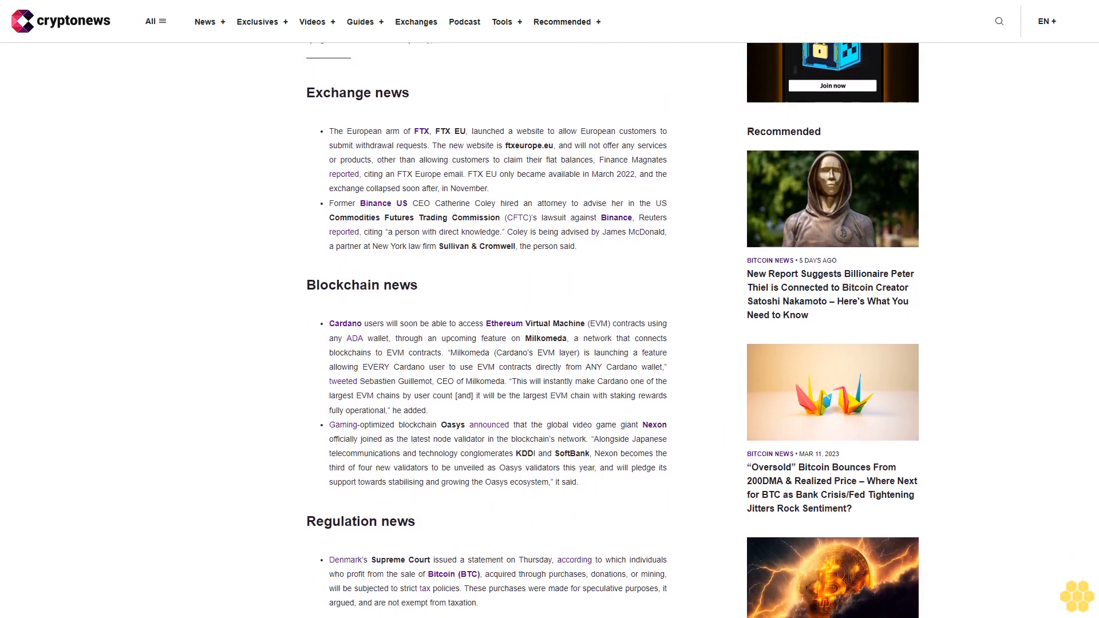
scroll(up, 3)
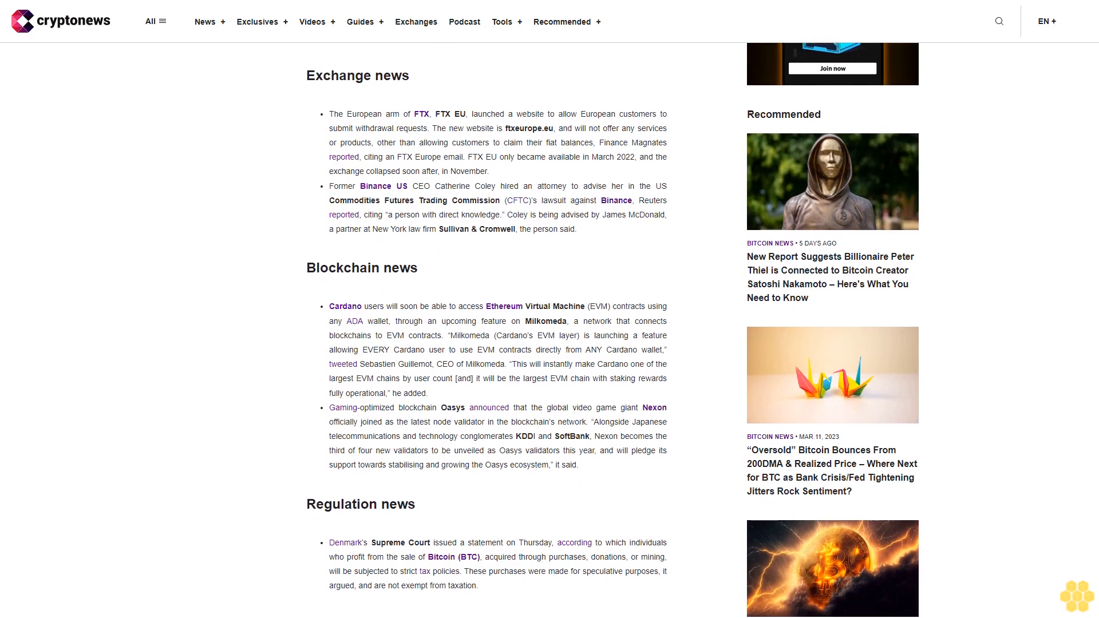
scroll(down, 3)
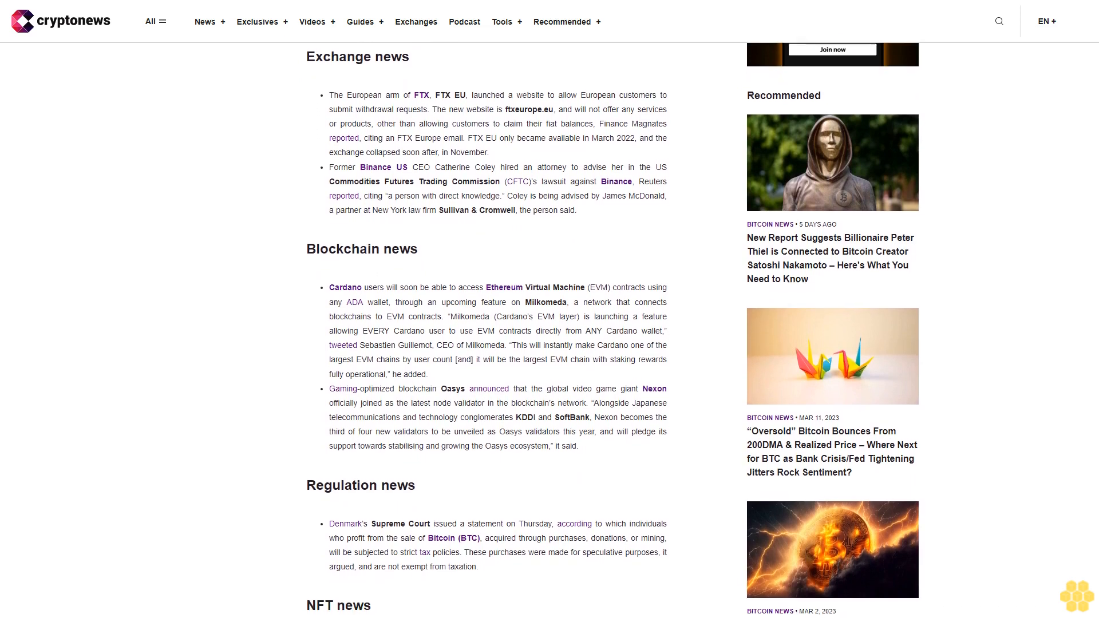
scroll(down, 3)
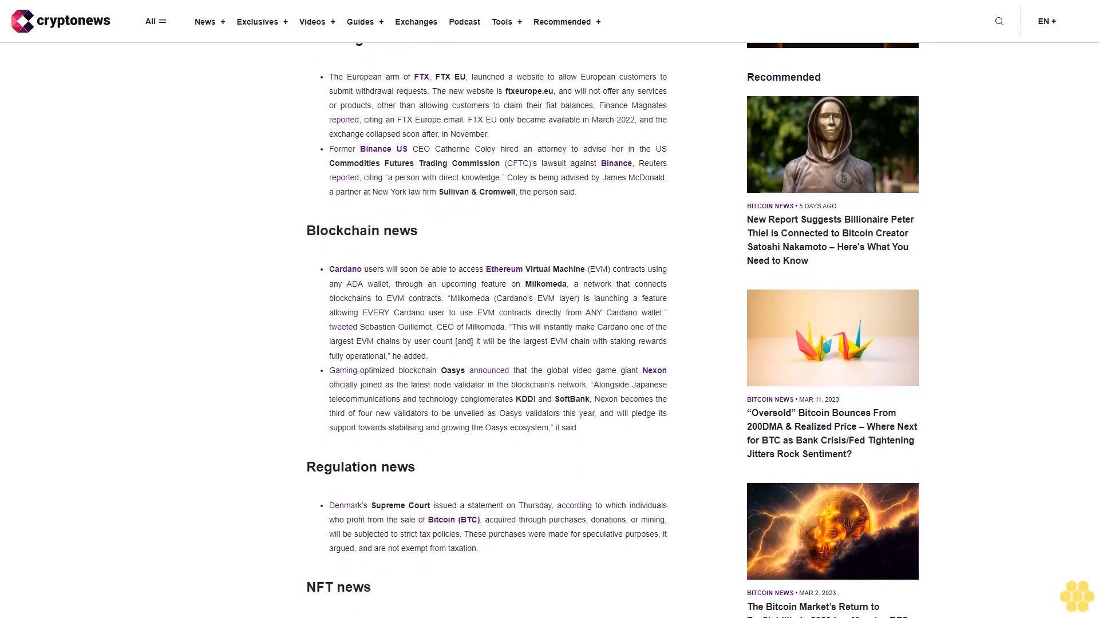
scroll(down, 3)
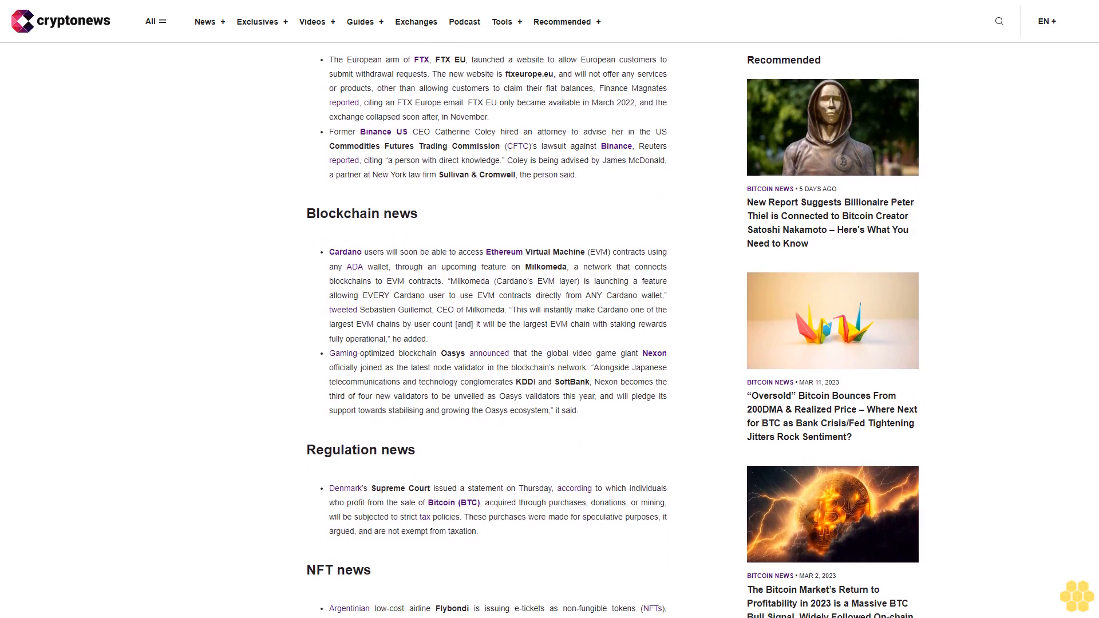
scroll(down, 3)
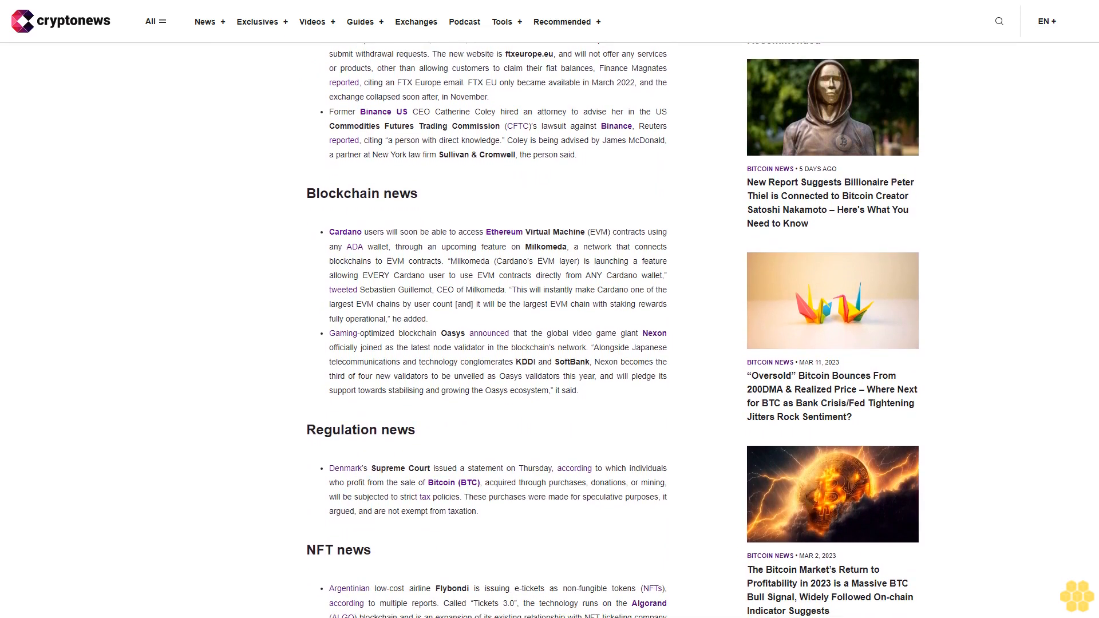
scroll(down, 3)
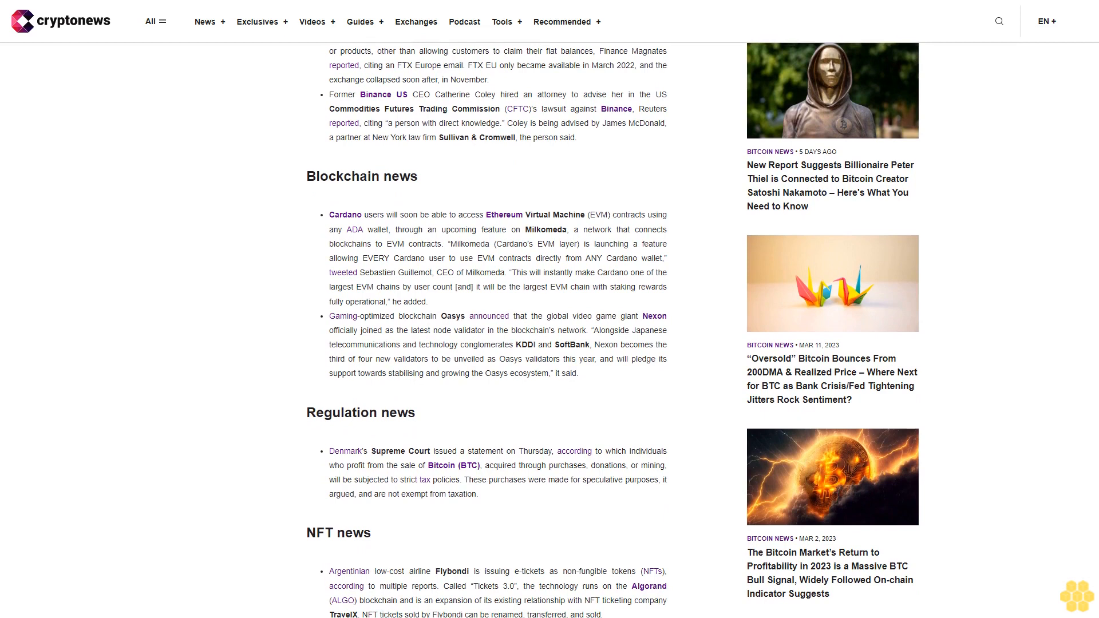
scroll(down, 3)
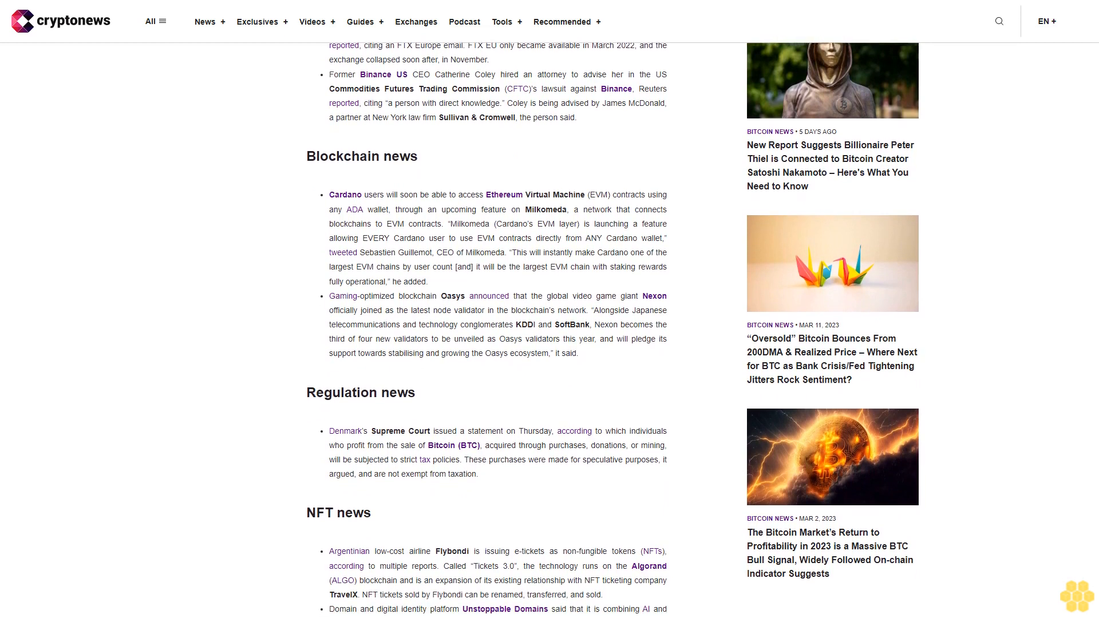
scroll(down, 3)
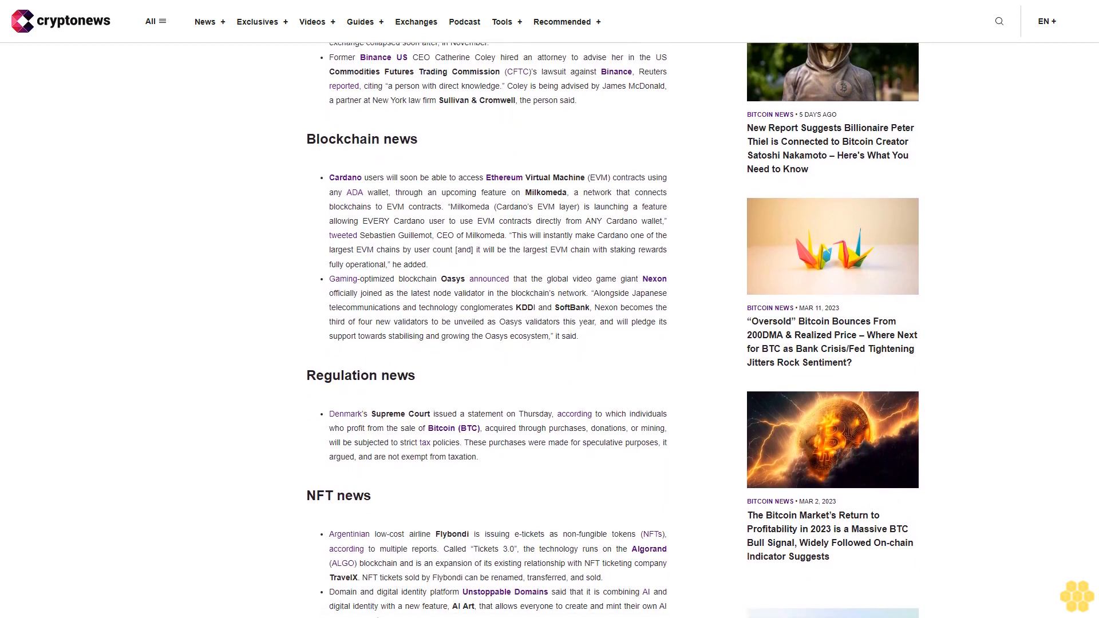
scroll(down, 3)
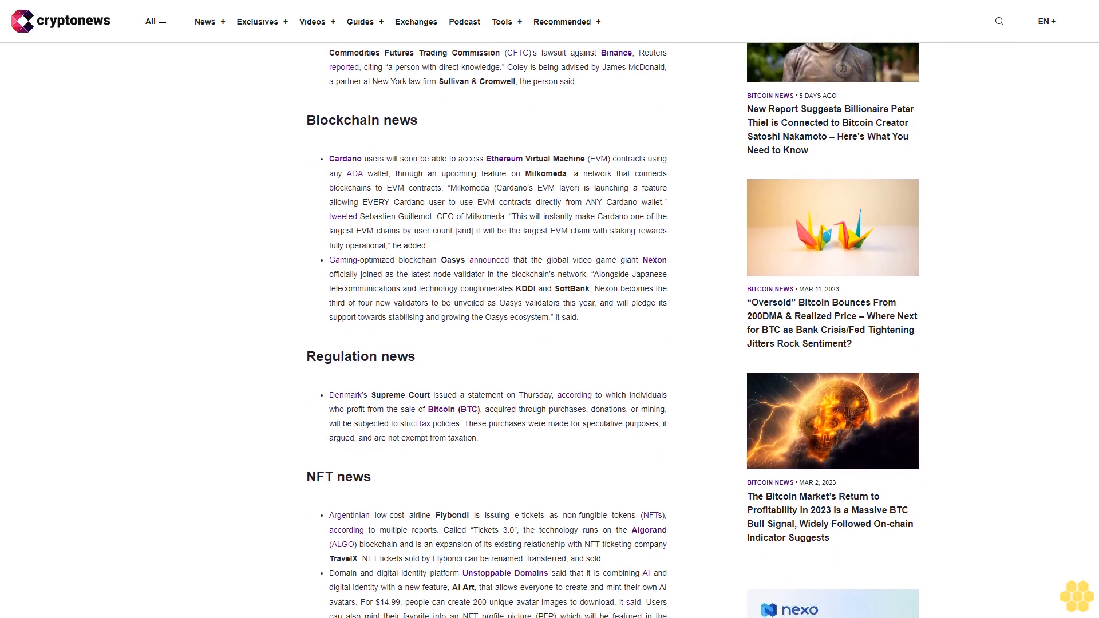
scroll(down, 3)
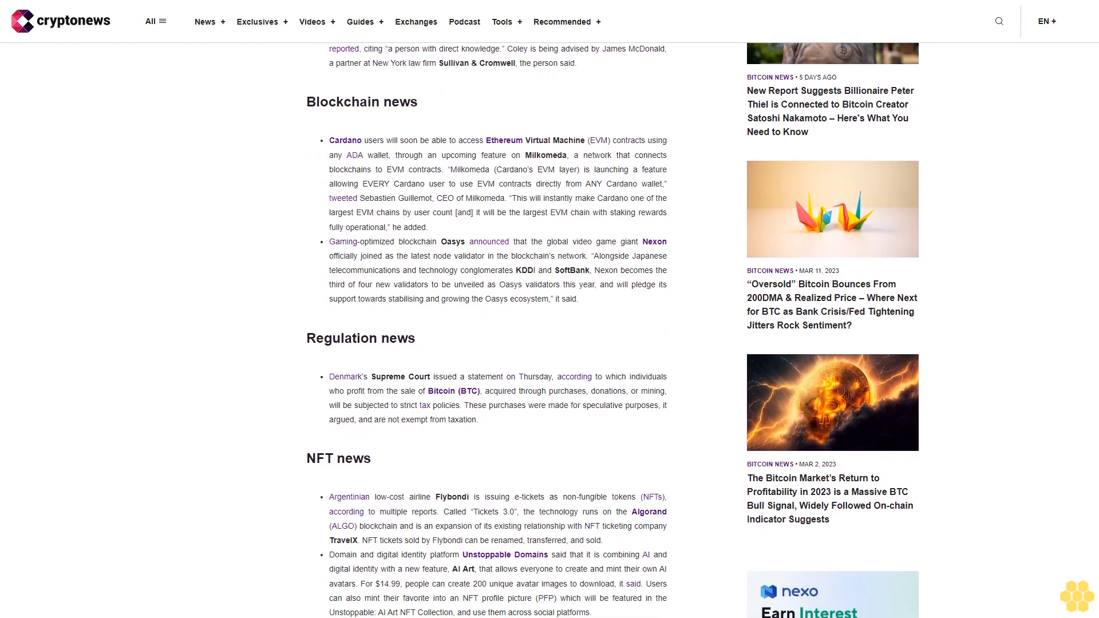
scroll(down, 3)
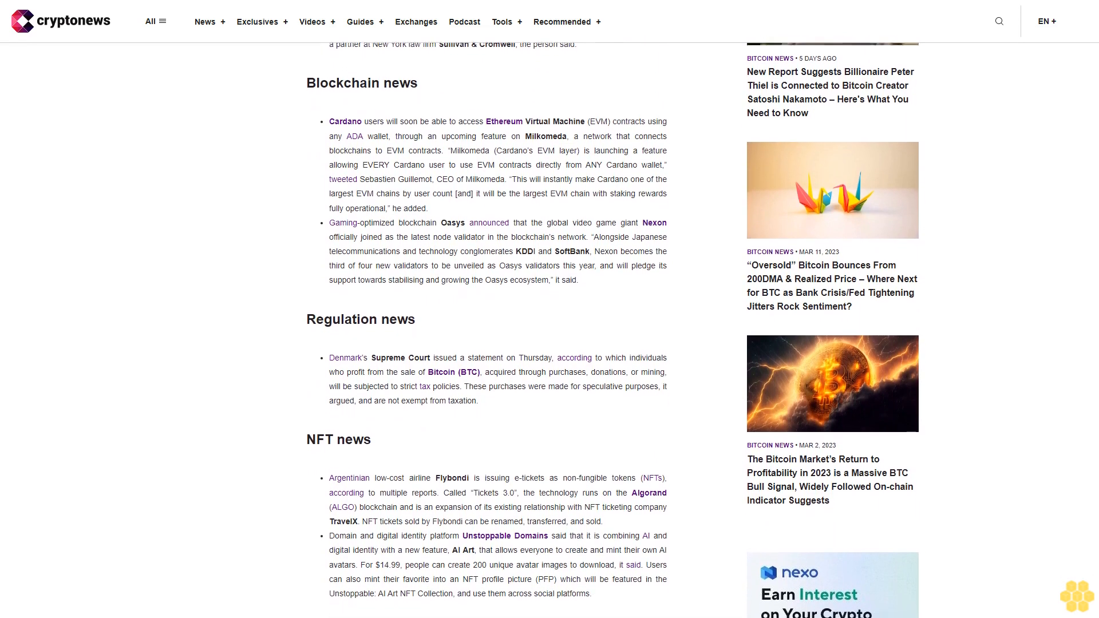
scroll(down, 3)
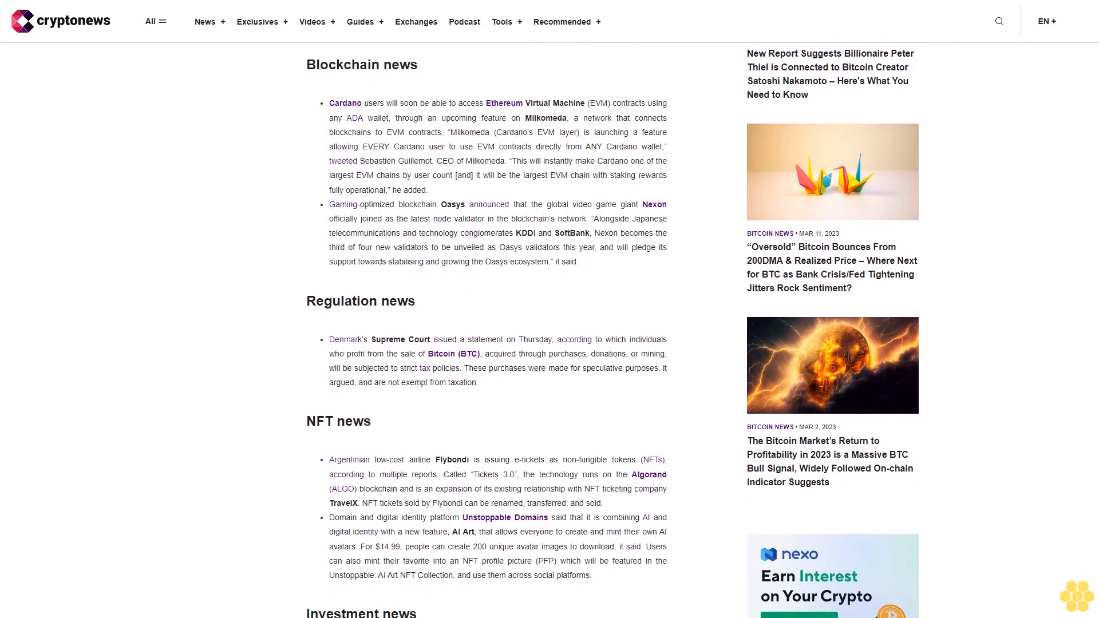
scroll(down, 3)
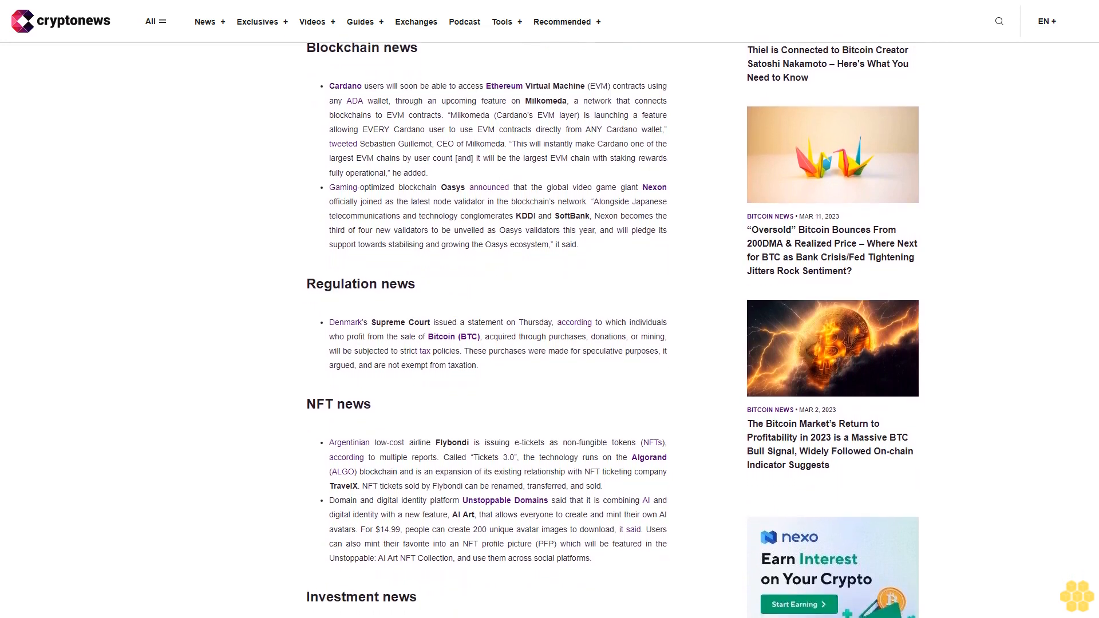
scroll(down, 3)
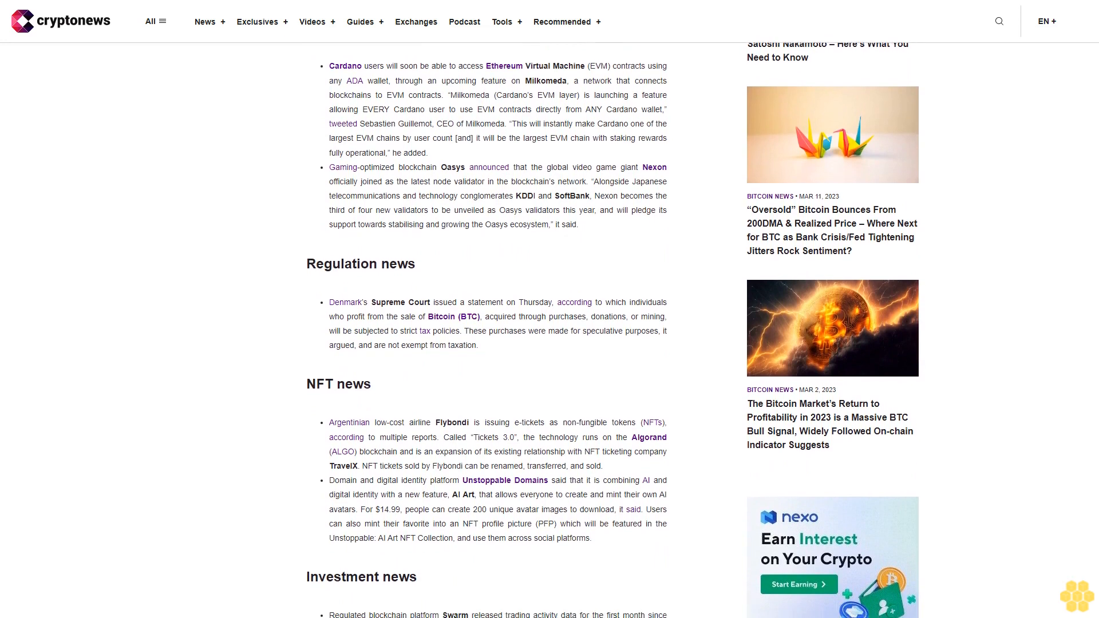
scroll(down, 3)
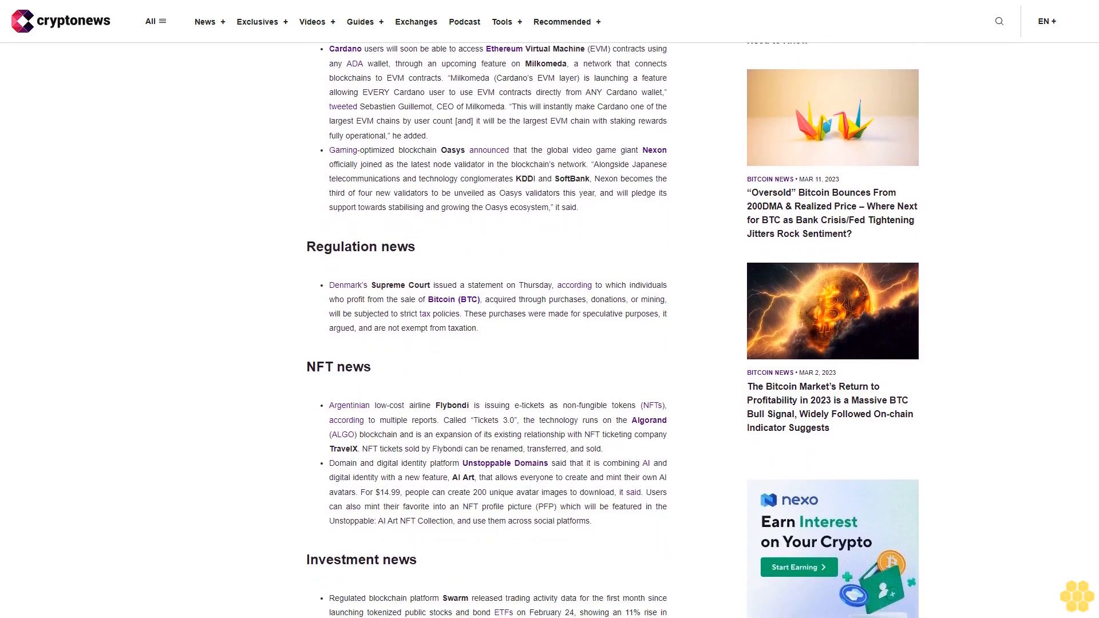
scroll(down, 3)
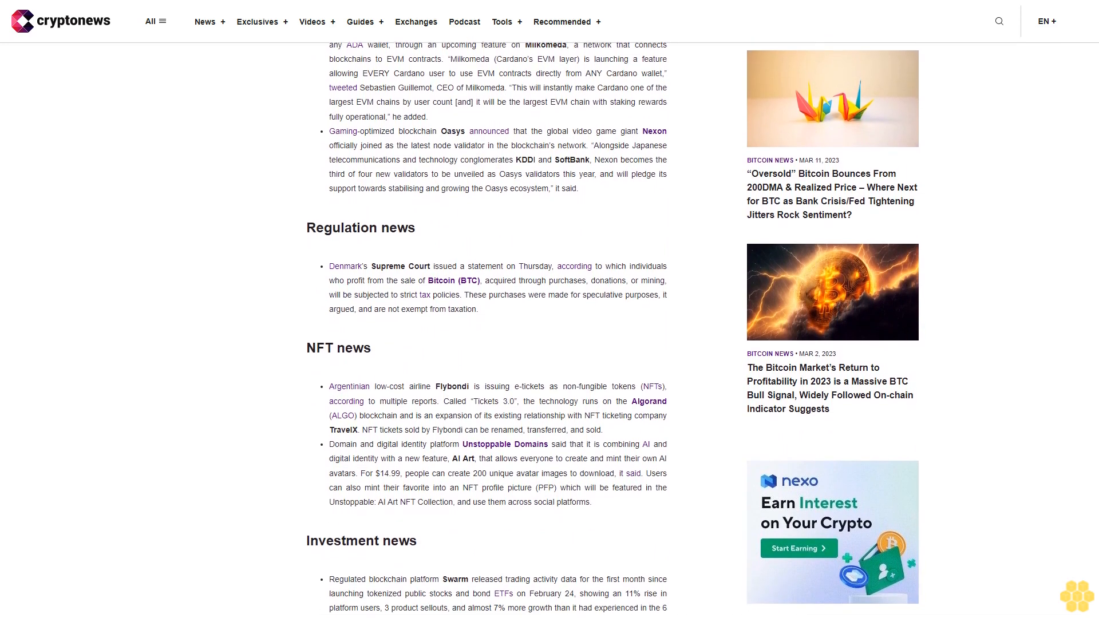
scroll(down, 3)
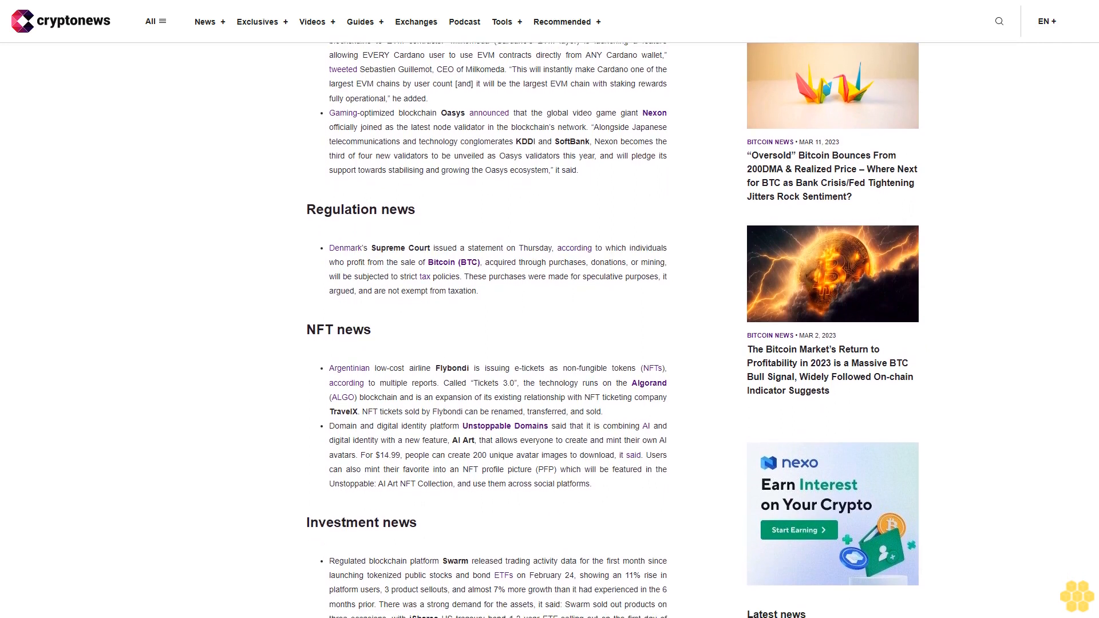
scroll(down, 3)
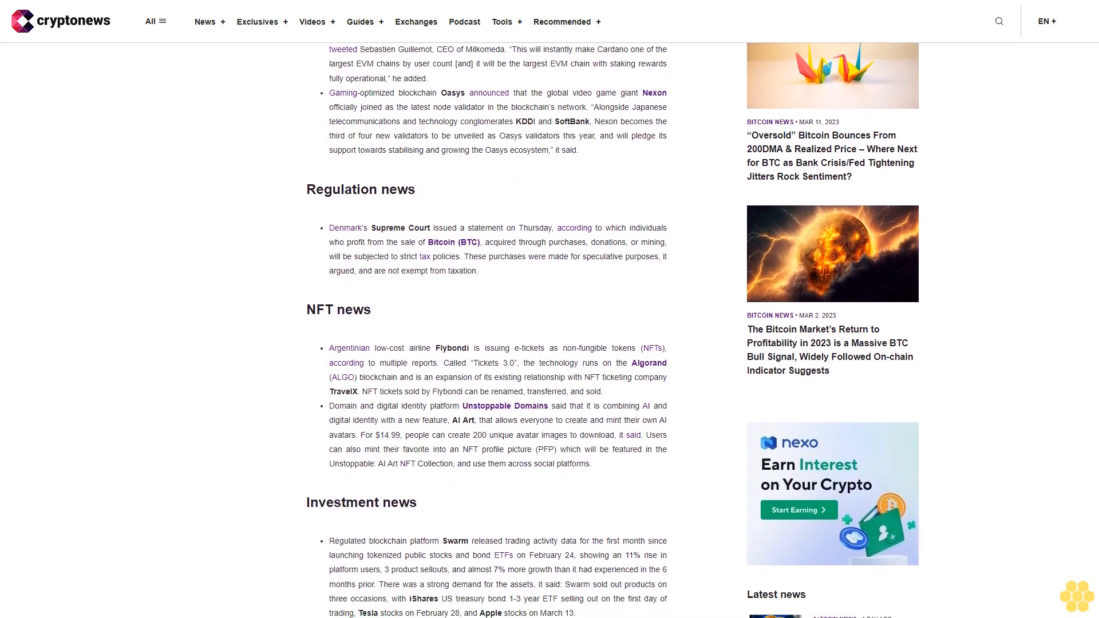
scroll(down, 3)
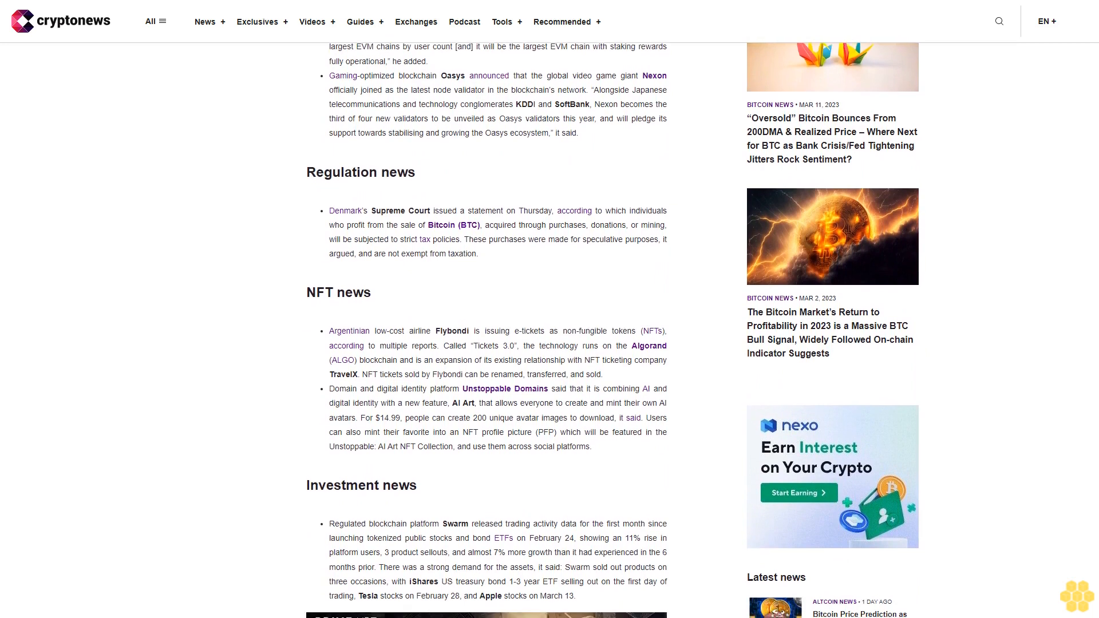
scroll(down, 3)
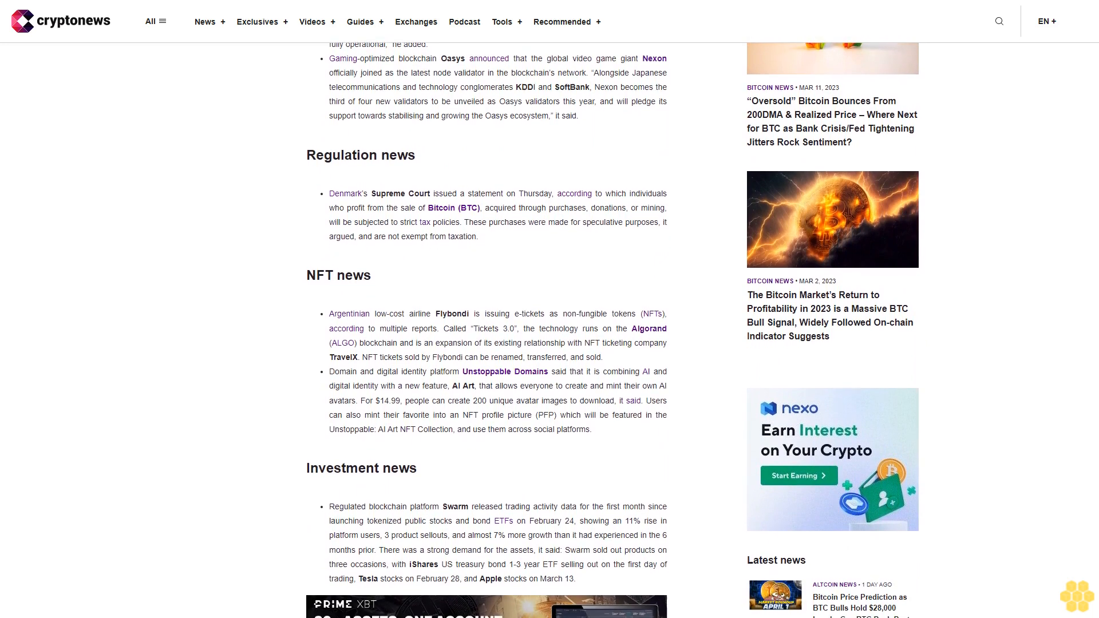
scroll(down, 3)
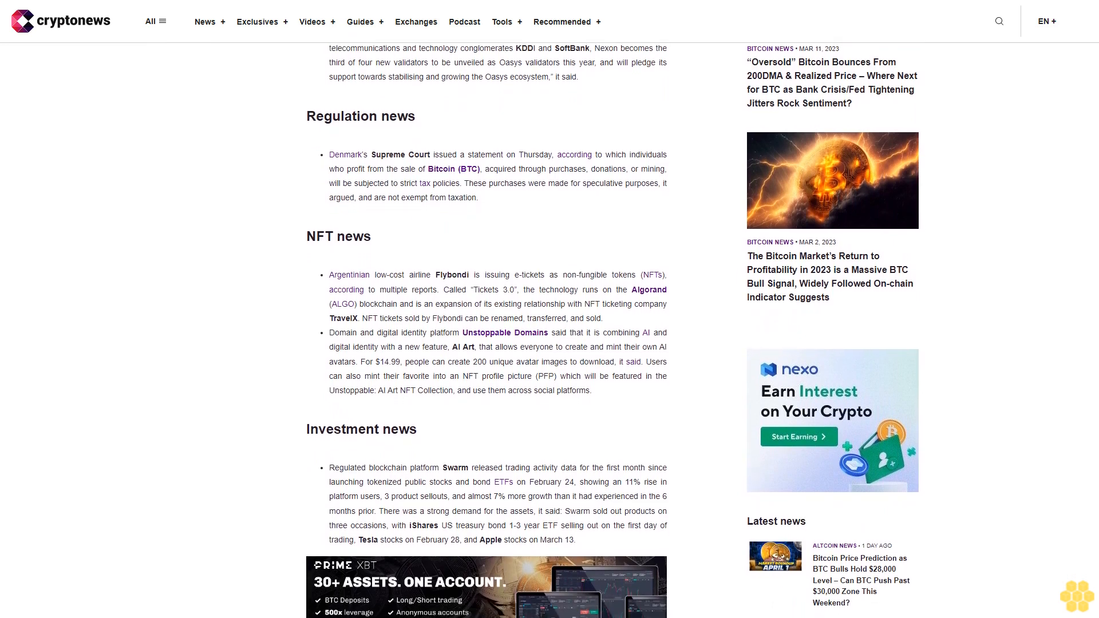
scroll(down, 3)
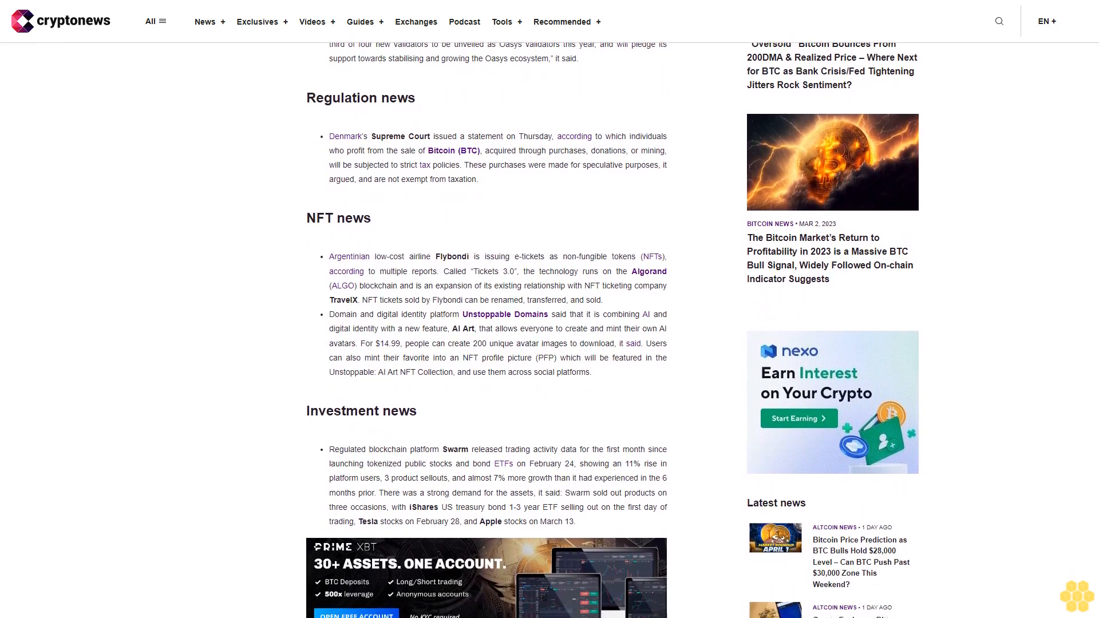
scroll(down, 3)
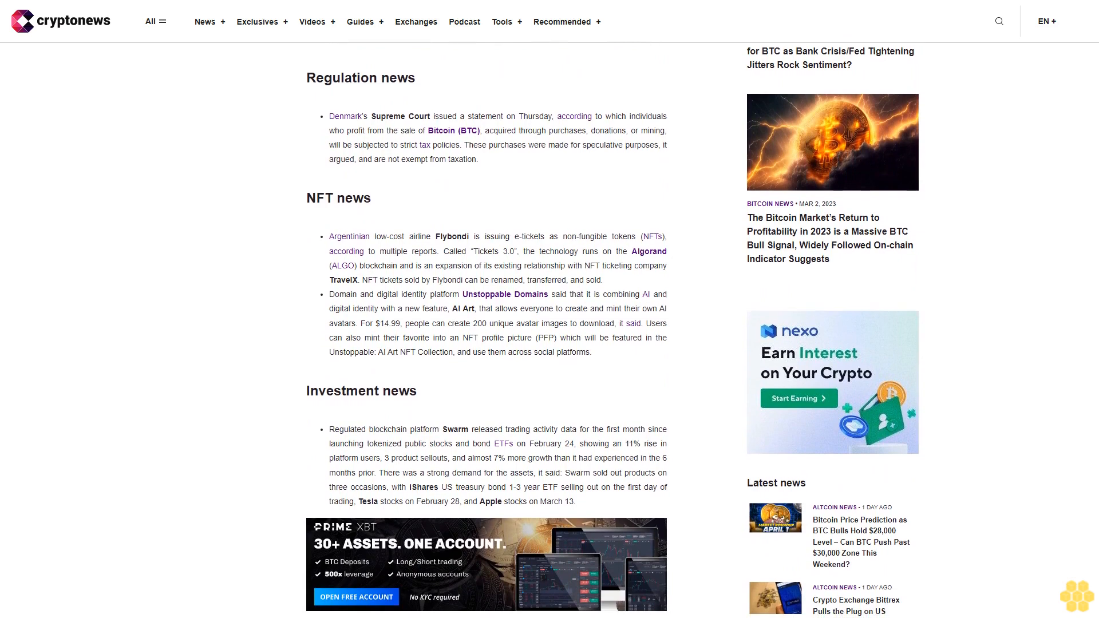